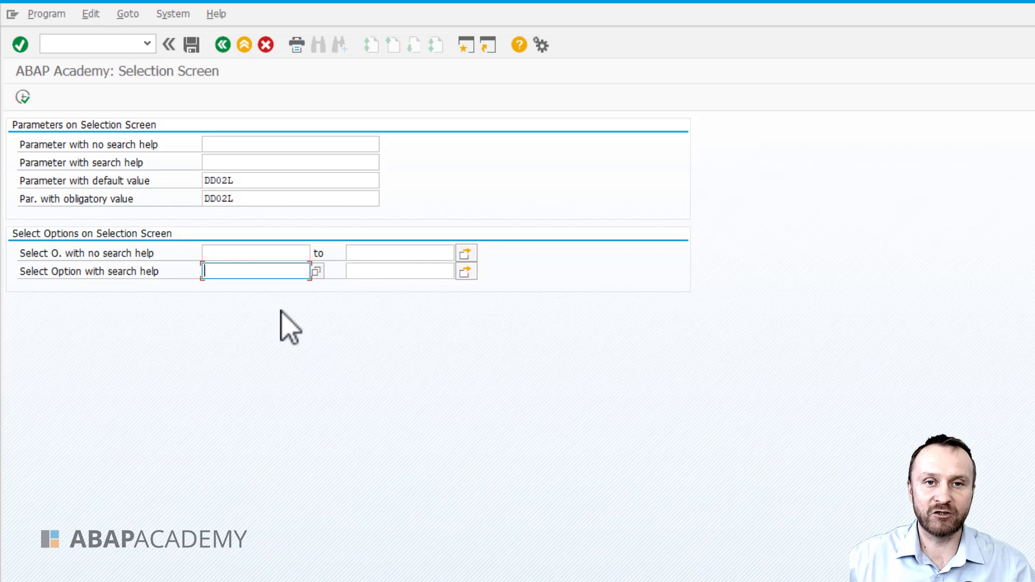
# Step: Return from the running selection screen to report ZAA_LIB_SELECTION_SCREEN in the ABAP Editor
pyautogui.click(317, 271)
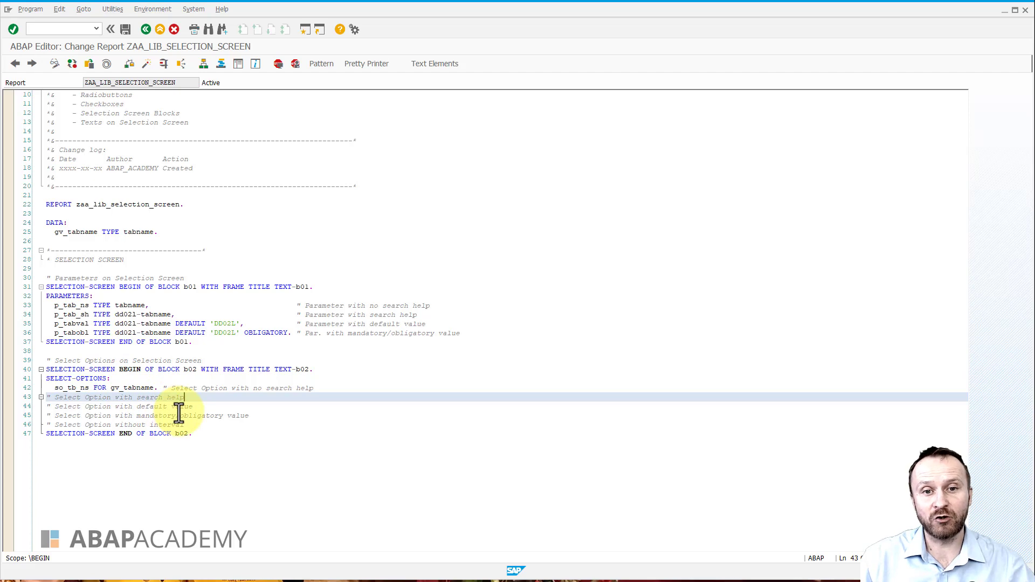
# Step: Write the select option so_tb_sh FOR dd02l-tabname, pasting the copied dd02l-tabname field reference
pyautogui.click(172, 387)
pyautogui.write(',')
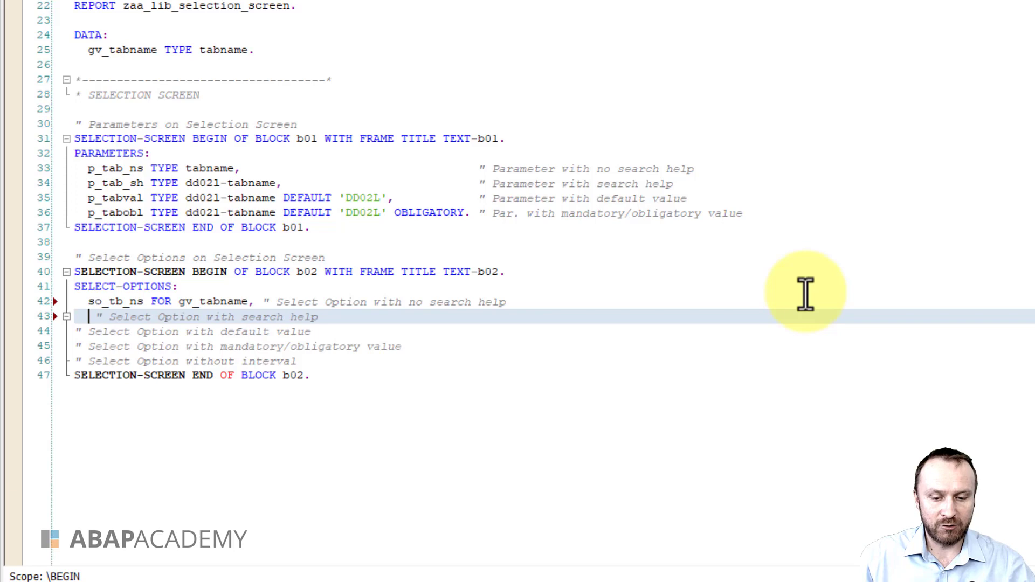
pyautogui.write('so')
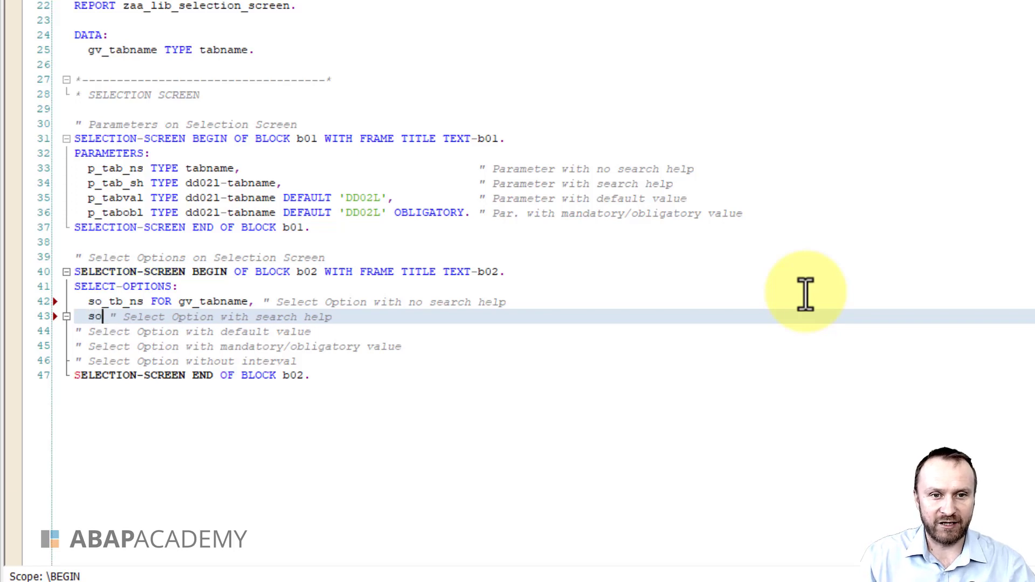
pyautogui.write('_tb_sh FOR')
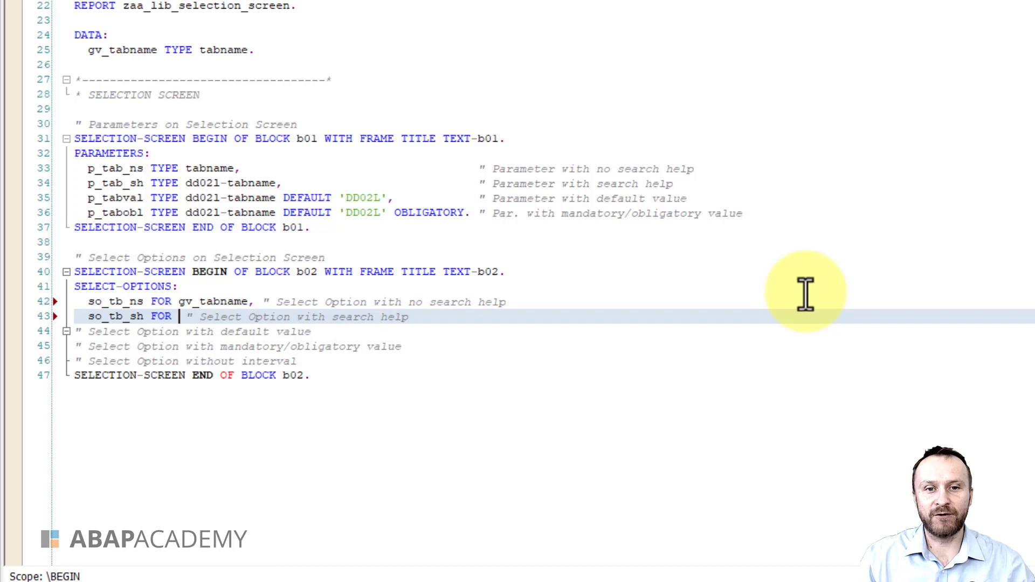
pyautogui.moveTo(566, 146)
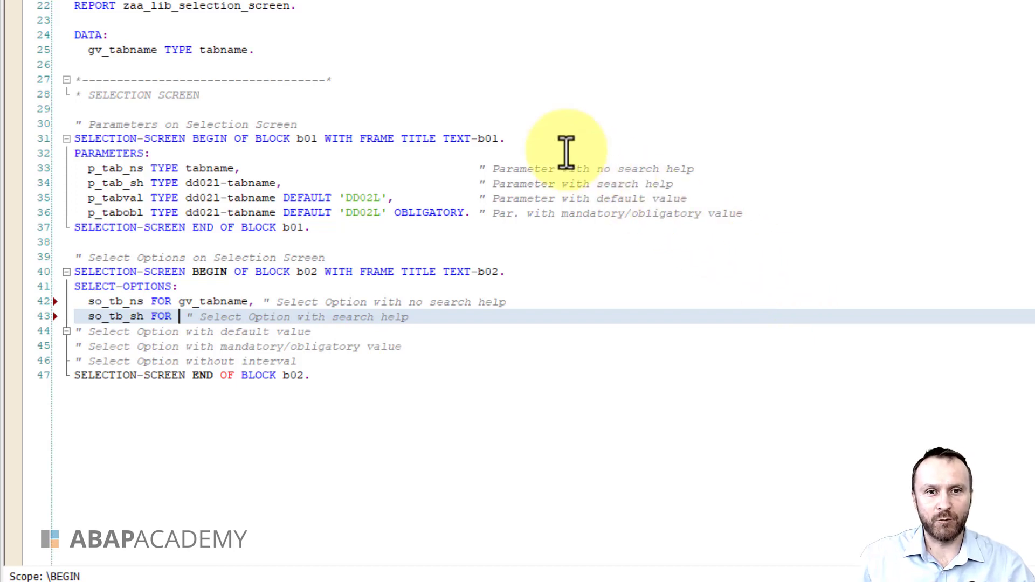
pyautogui.moveTo(184, 198)
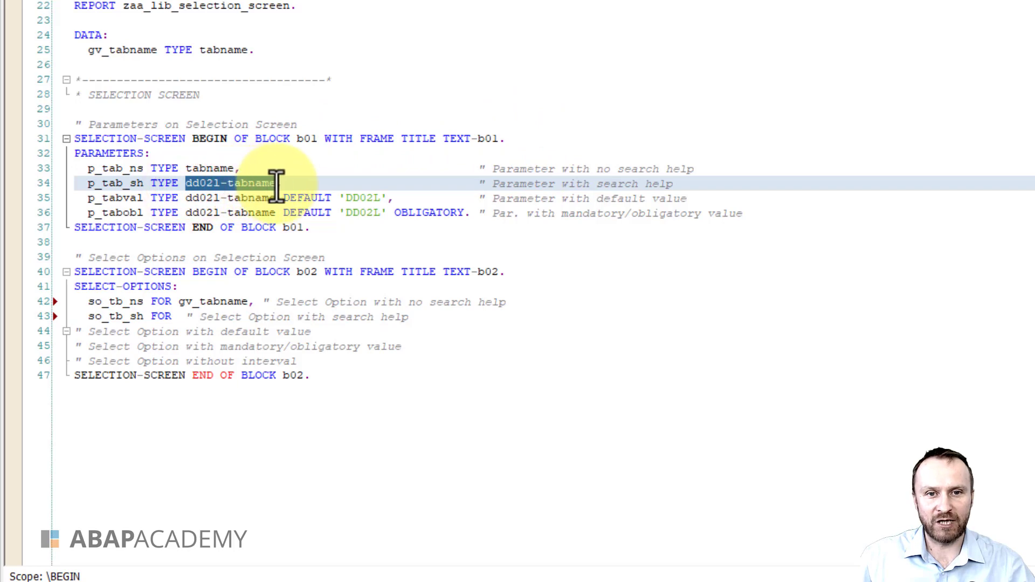
pyautogui.press('ctrl+c')
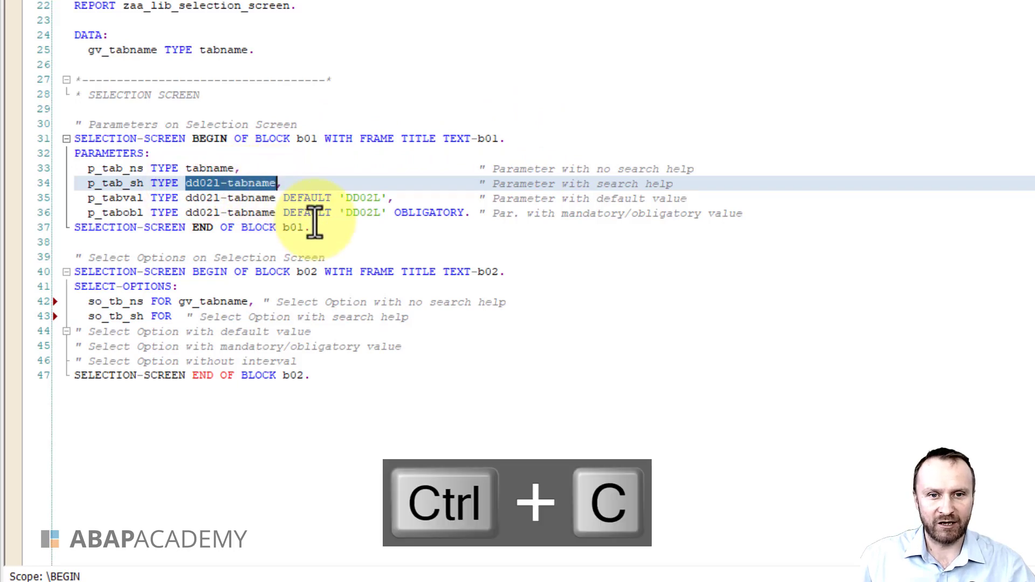
pyautogui.press('ctrl+v')
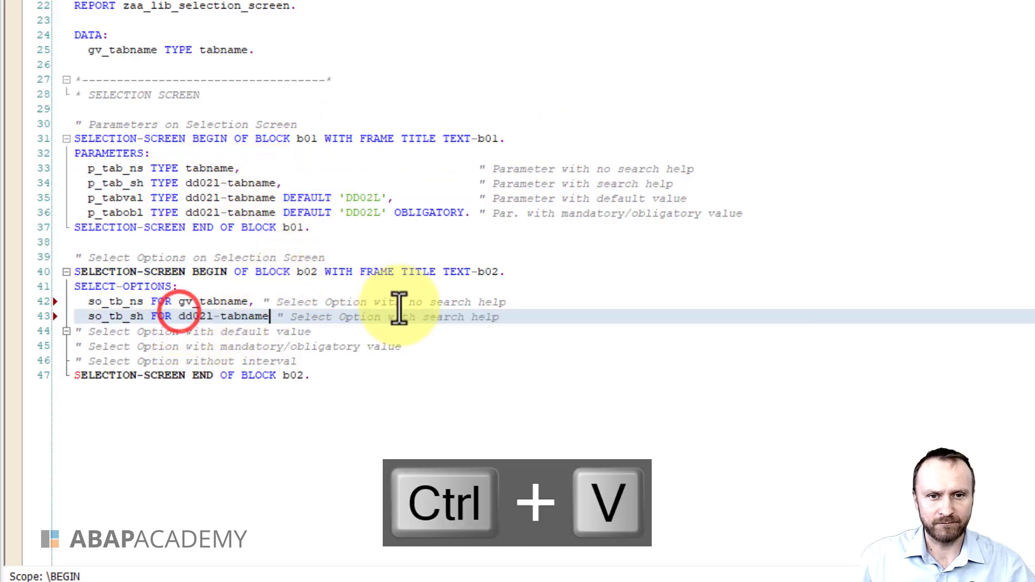
pyautogui.press('ctrl+v')
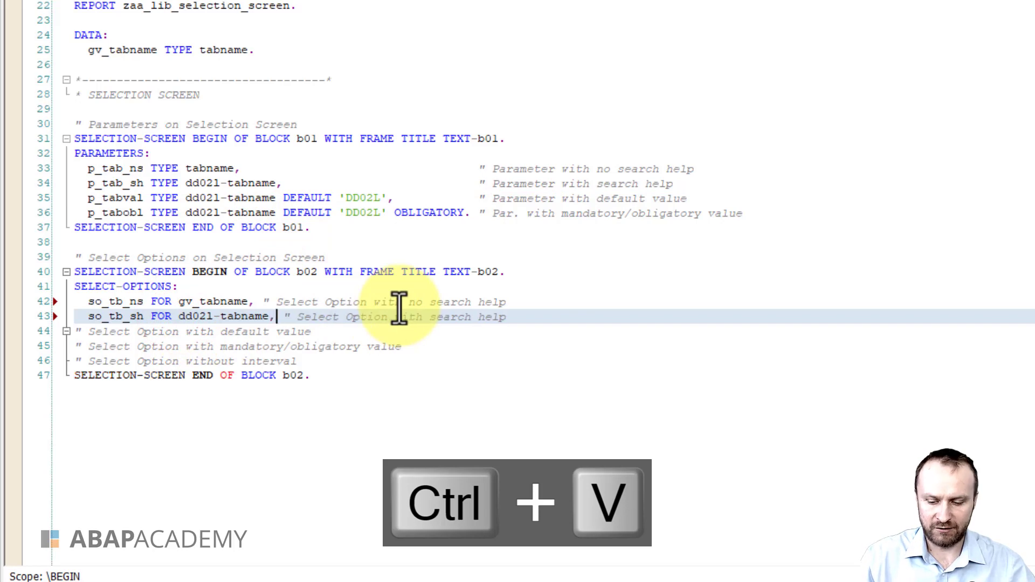
pyautogui.press('ctrl+v')
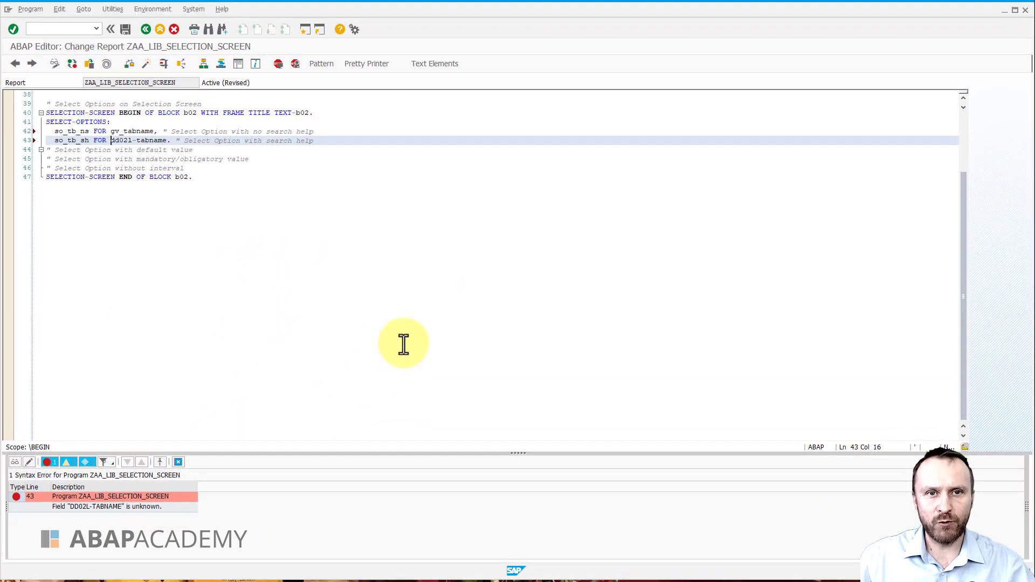
# Step: Scroll up to the top of the report after the check flags DD02L-TABNAME as unknown
pyautogui.scroll(3)
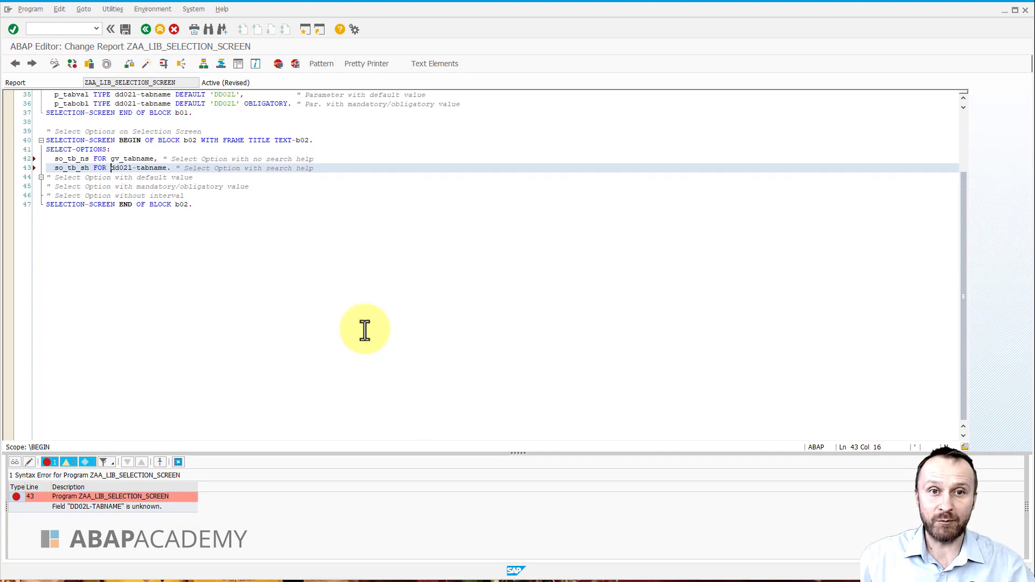
pyautogui.scroll(3)
pyautogui.write('TABLES:')
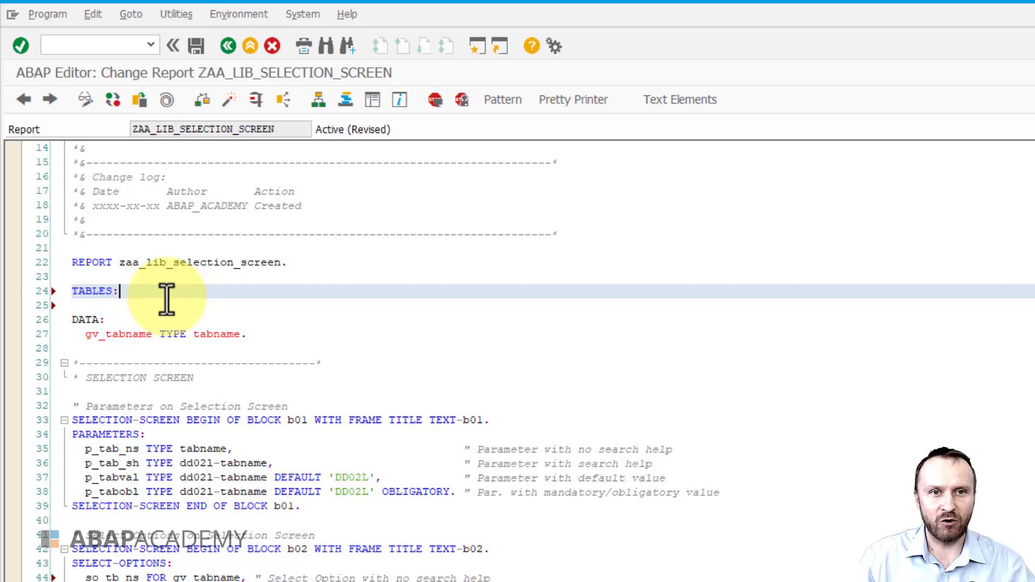
# Step: Declare TABLES: dd02l. below the REPORT statement and mark dd02l in the so_tb_sh line
pyautogui.write('dd02')
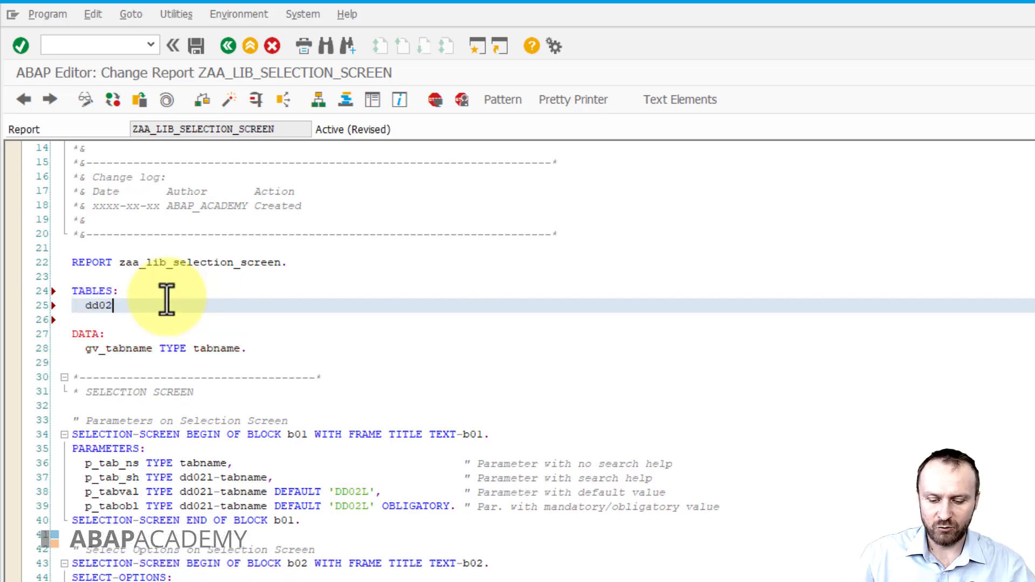
pyautogui.write('1.')
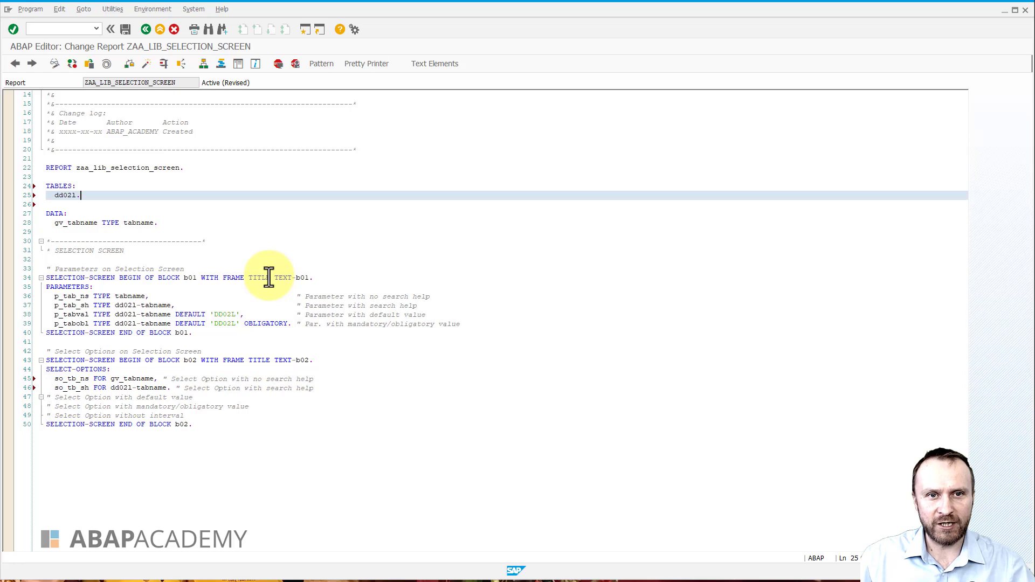
pyautogui.moveTo(241, 387)
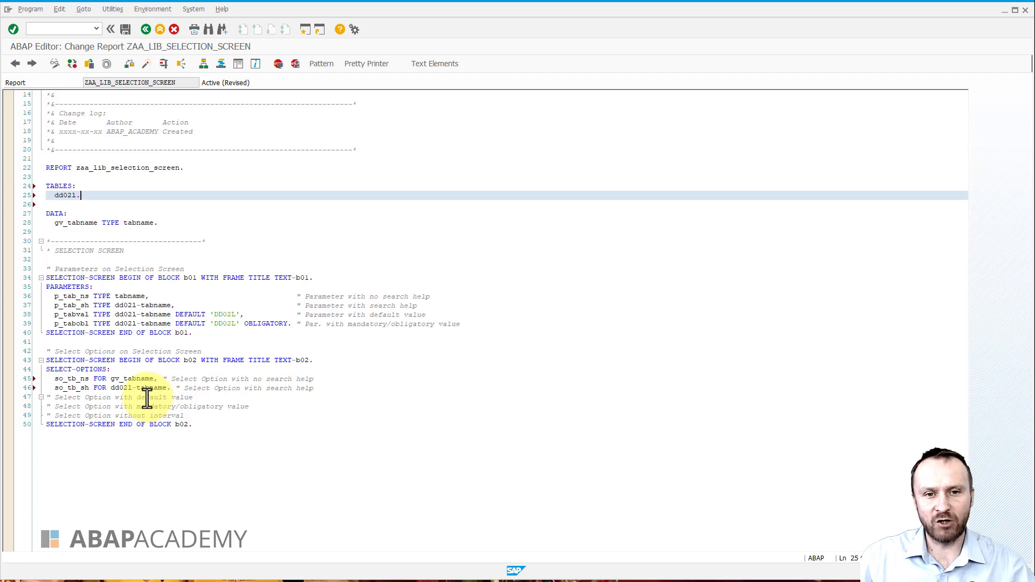
pyautogui.click(119, 387)
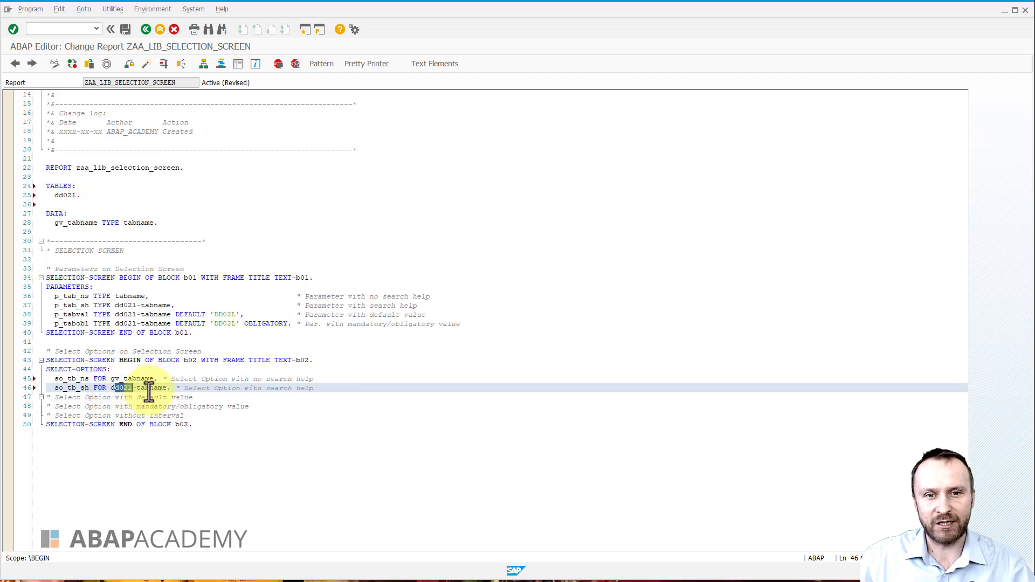
pyautogui.doubleClick(152, 387)
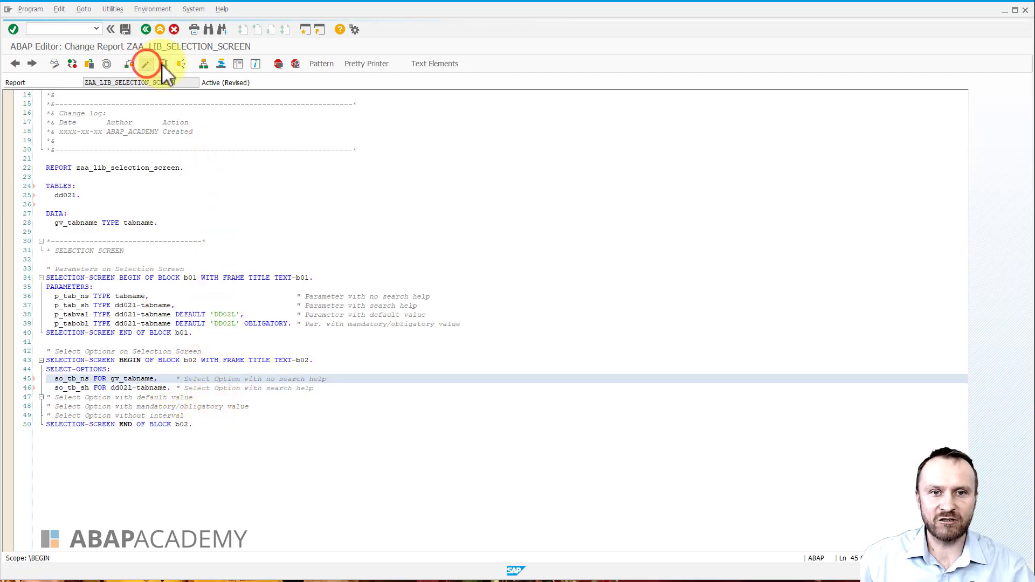
# Step: Run the report and try the table search help on SO_TB_SH
pyautogui.click(146, 63)
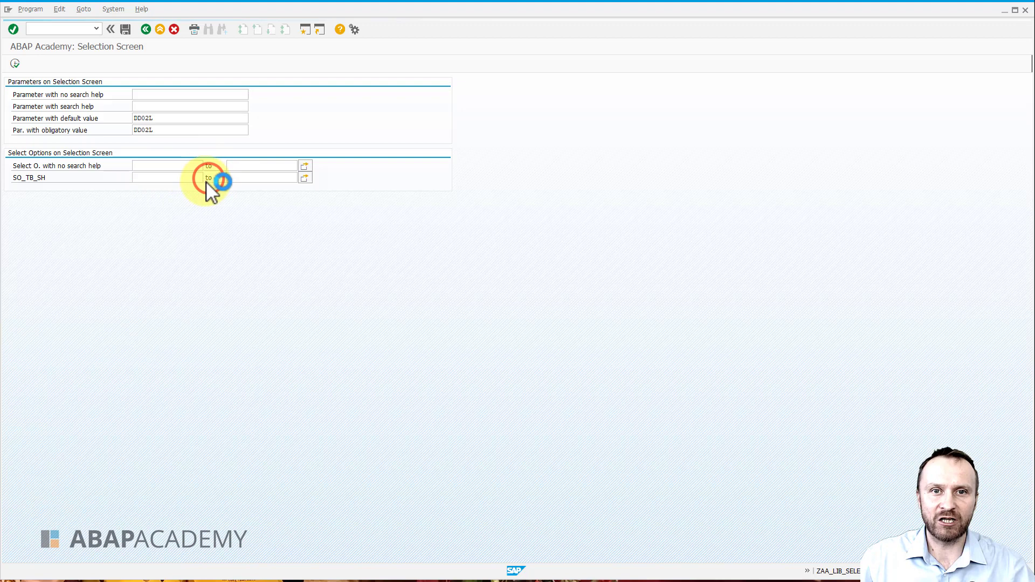
pyautogui.click(304, 178)
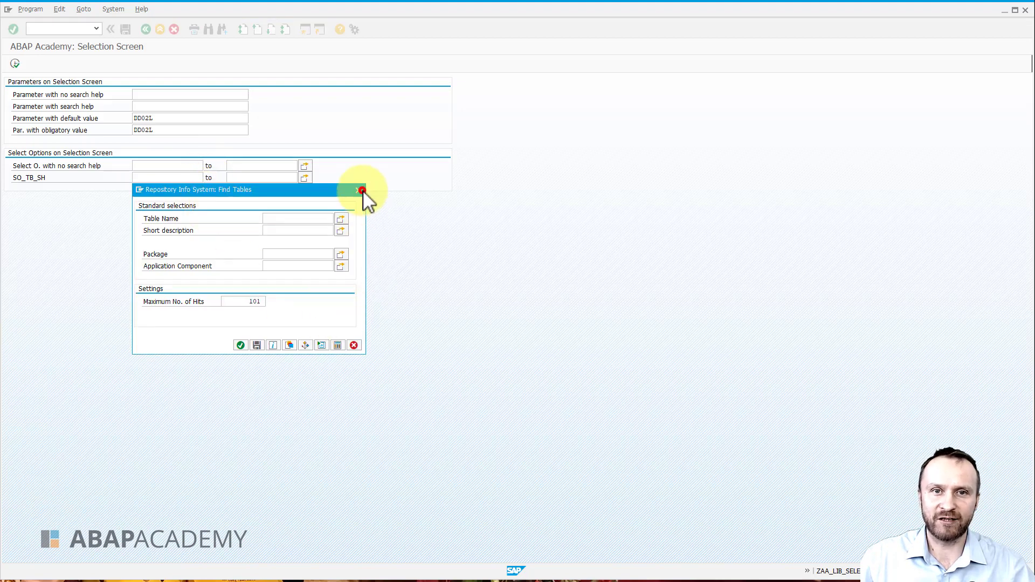
pyautogui.press('f3')
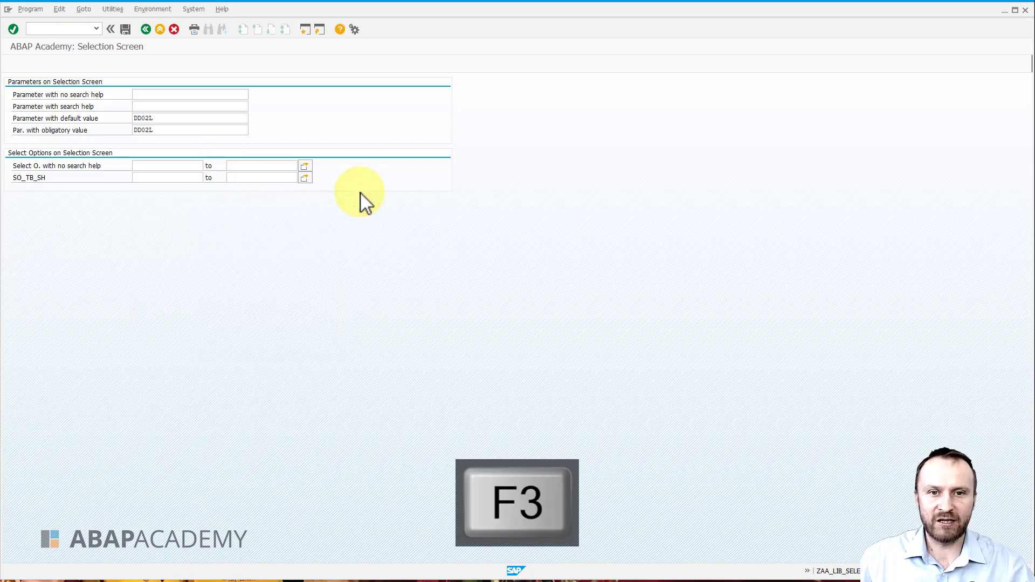
# Step: Maintain the selection text 'Select Option with search help' and run the report again
pyautogui.press('F3')
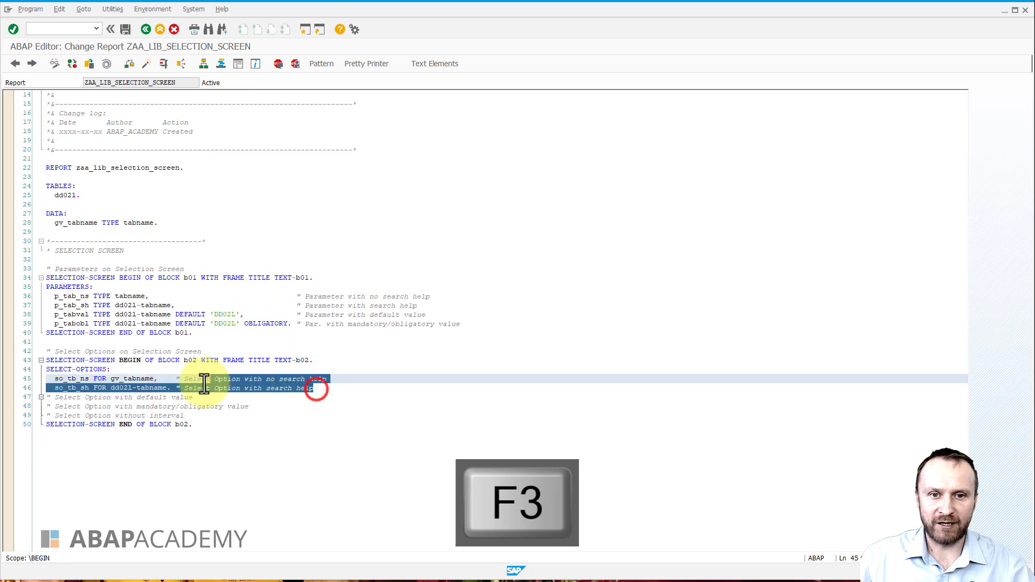
pyautogui.press('f3')
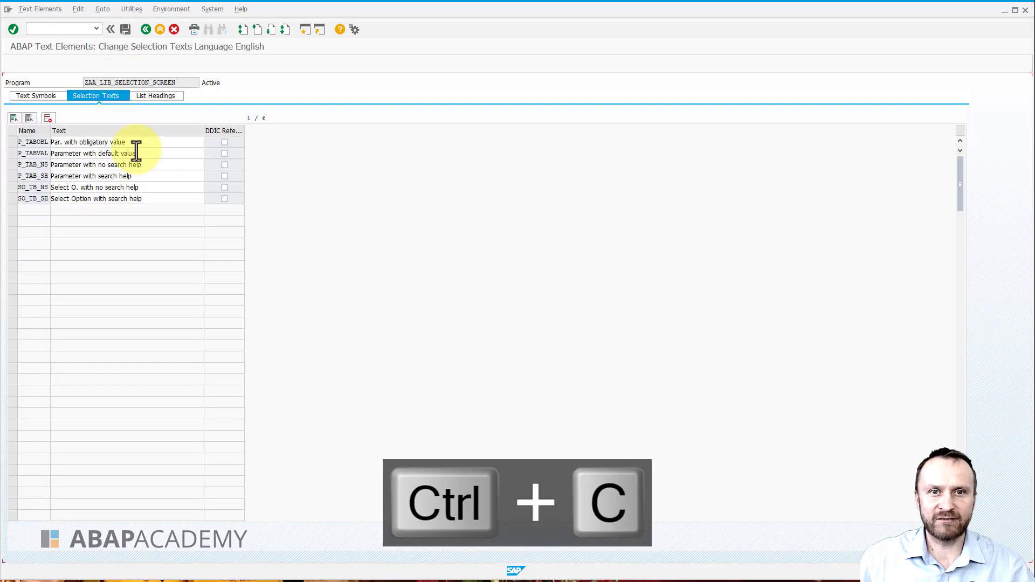
pyautogui.press('F3')
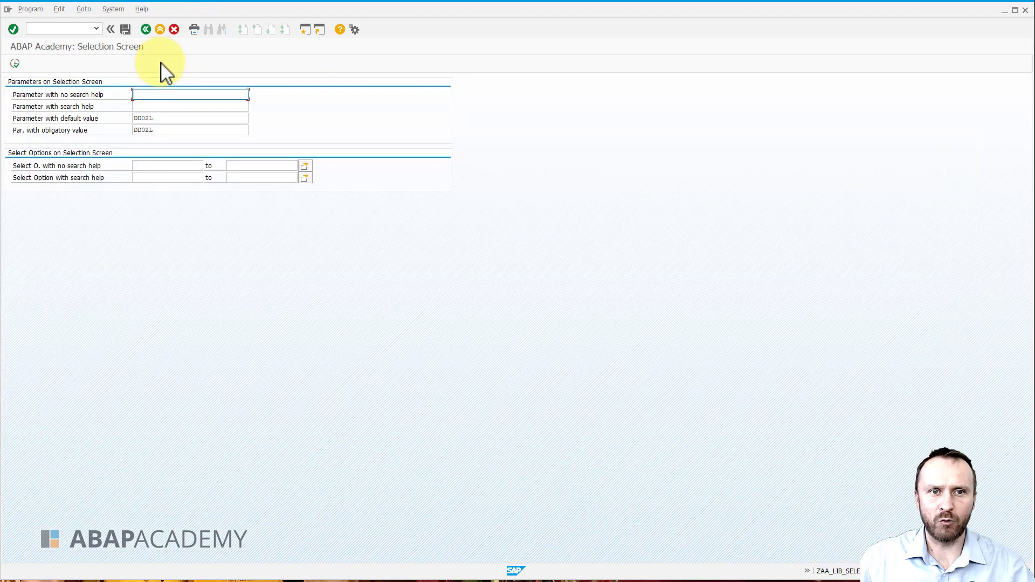
pyautogui.moveTo(346, 287)
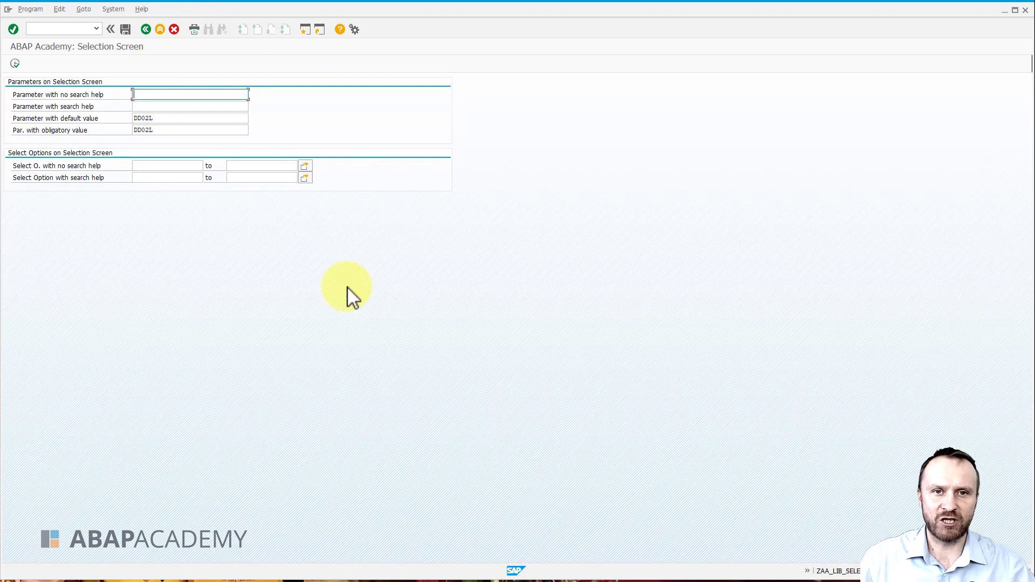